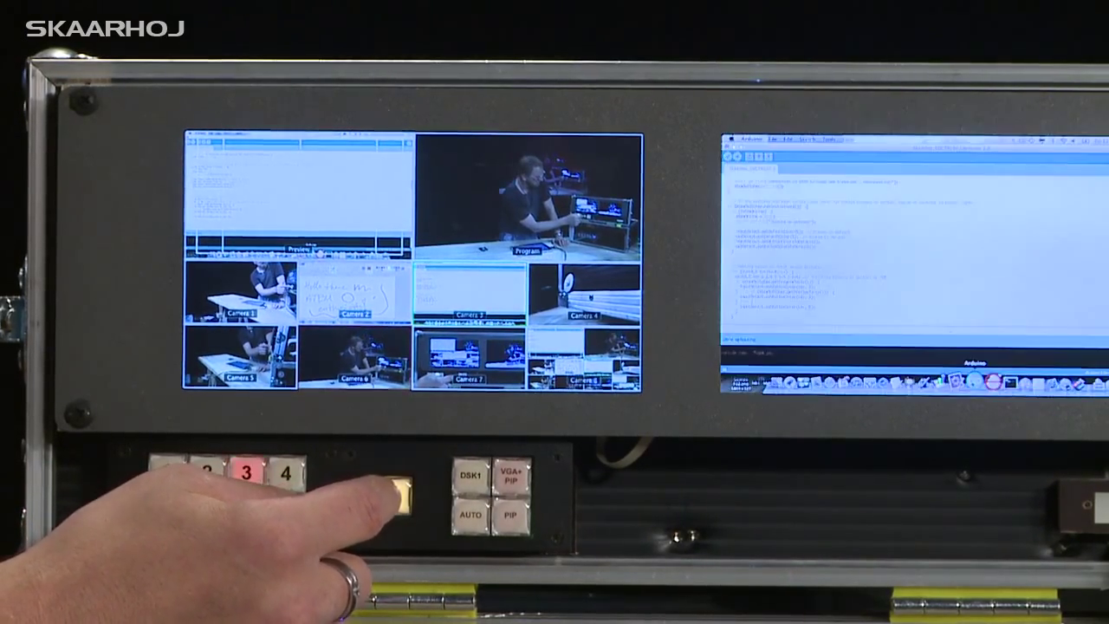
Cut the previewed camera 4 to program, replacing the computer screen.
click(390, 485)
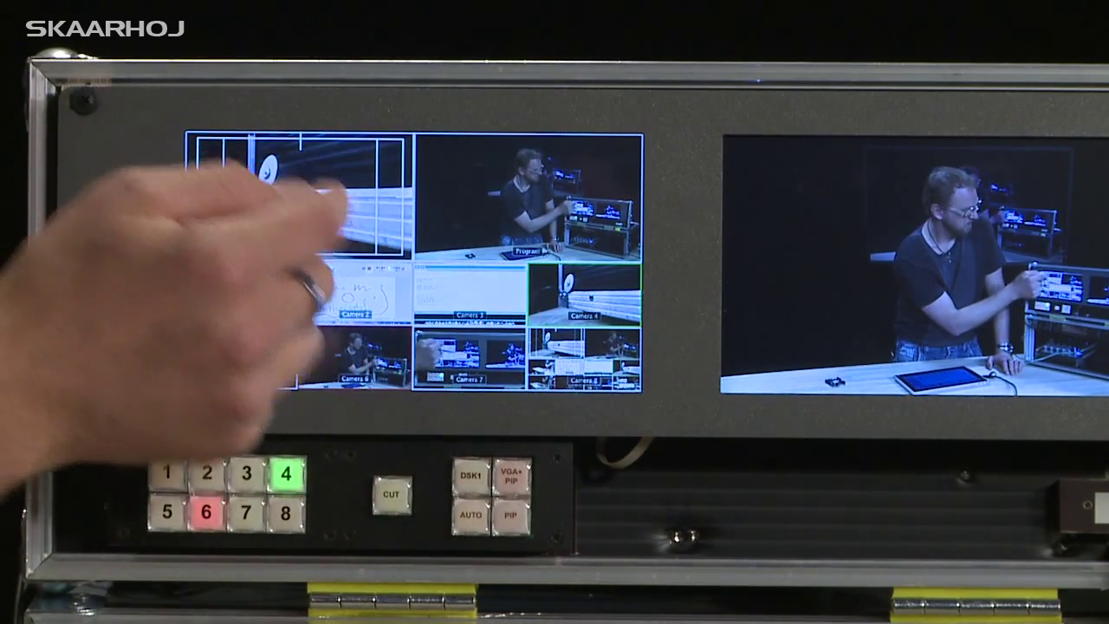
Select the computer source tile so the 'Hello there ATEM enthusiasts!' drawing goes to program.
click(170, 475)
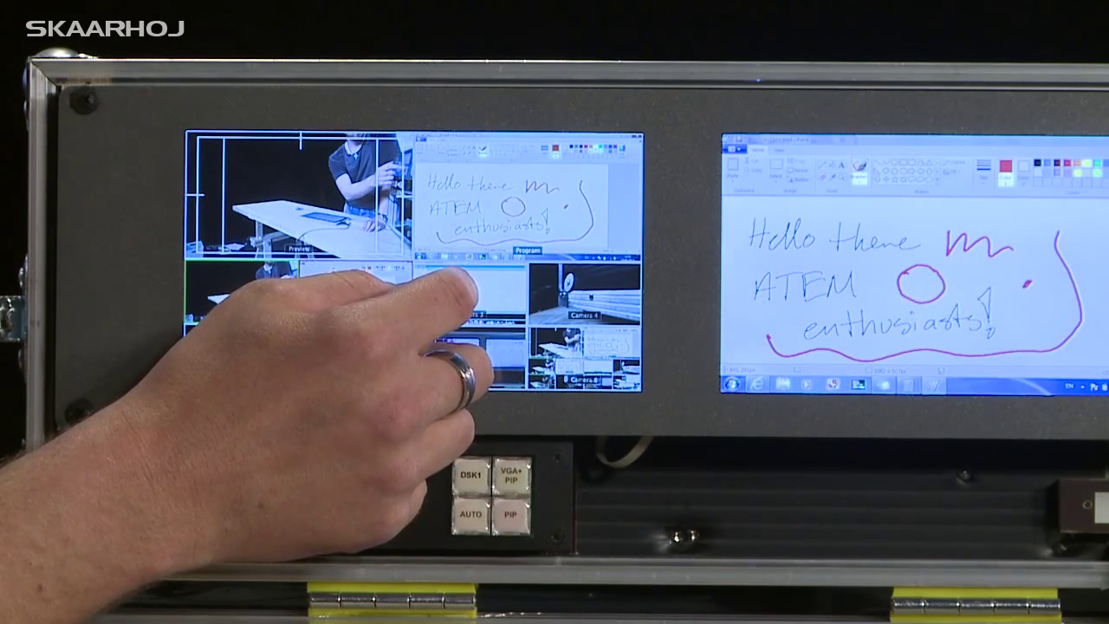
Show a source full screen on the left monitor, then switch it to the desk camera.
click(246, 475)
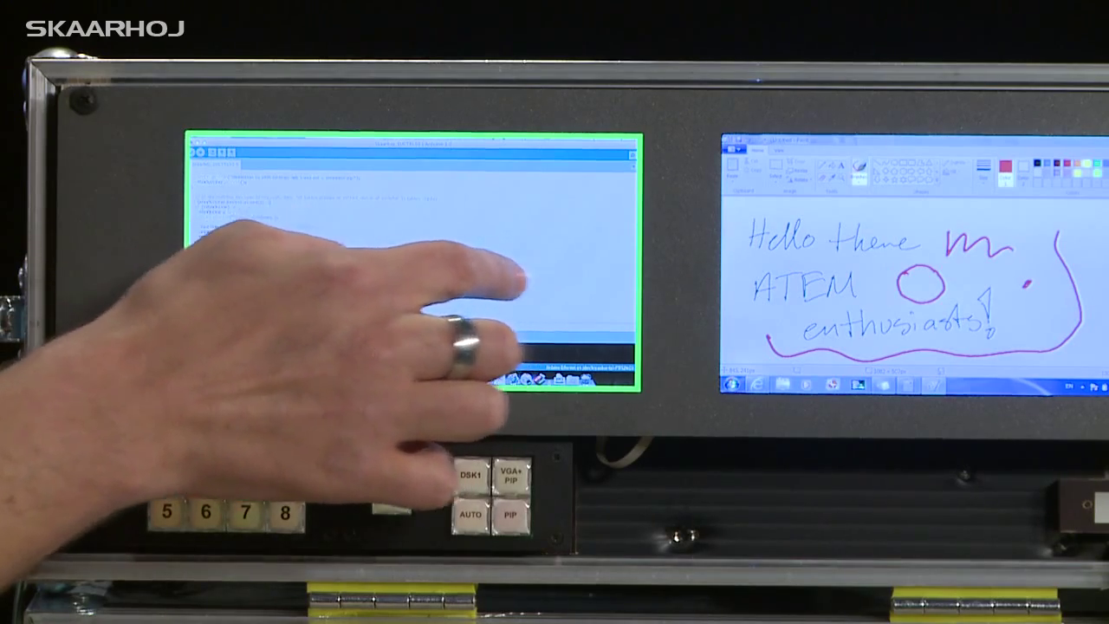
click(169, 513)
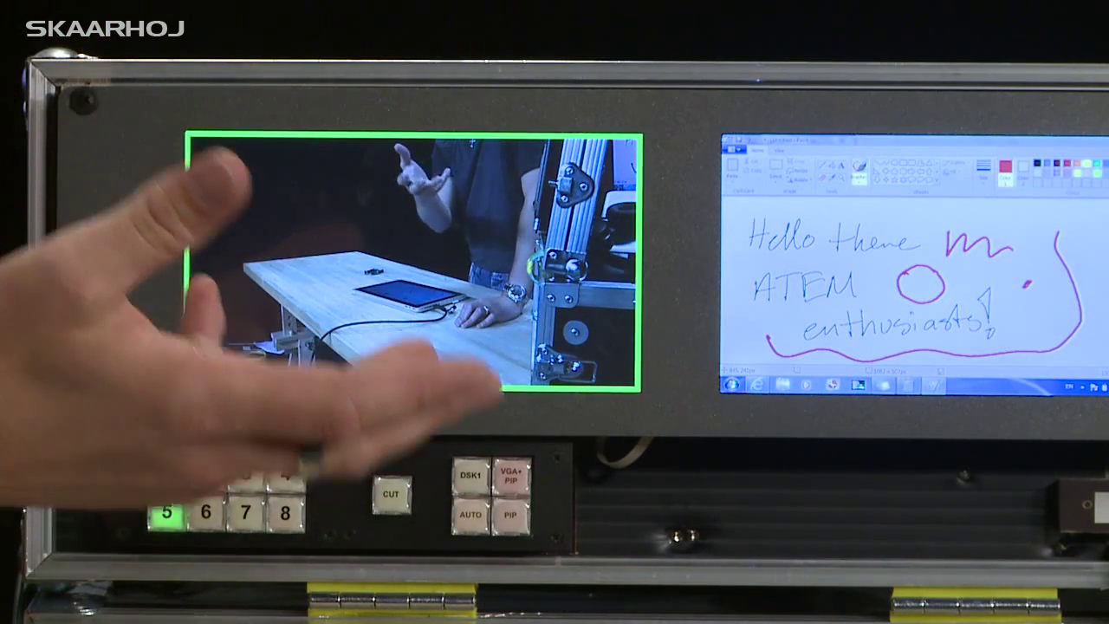